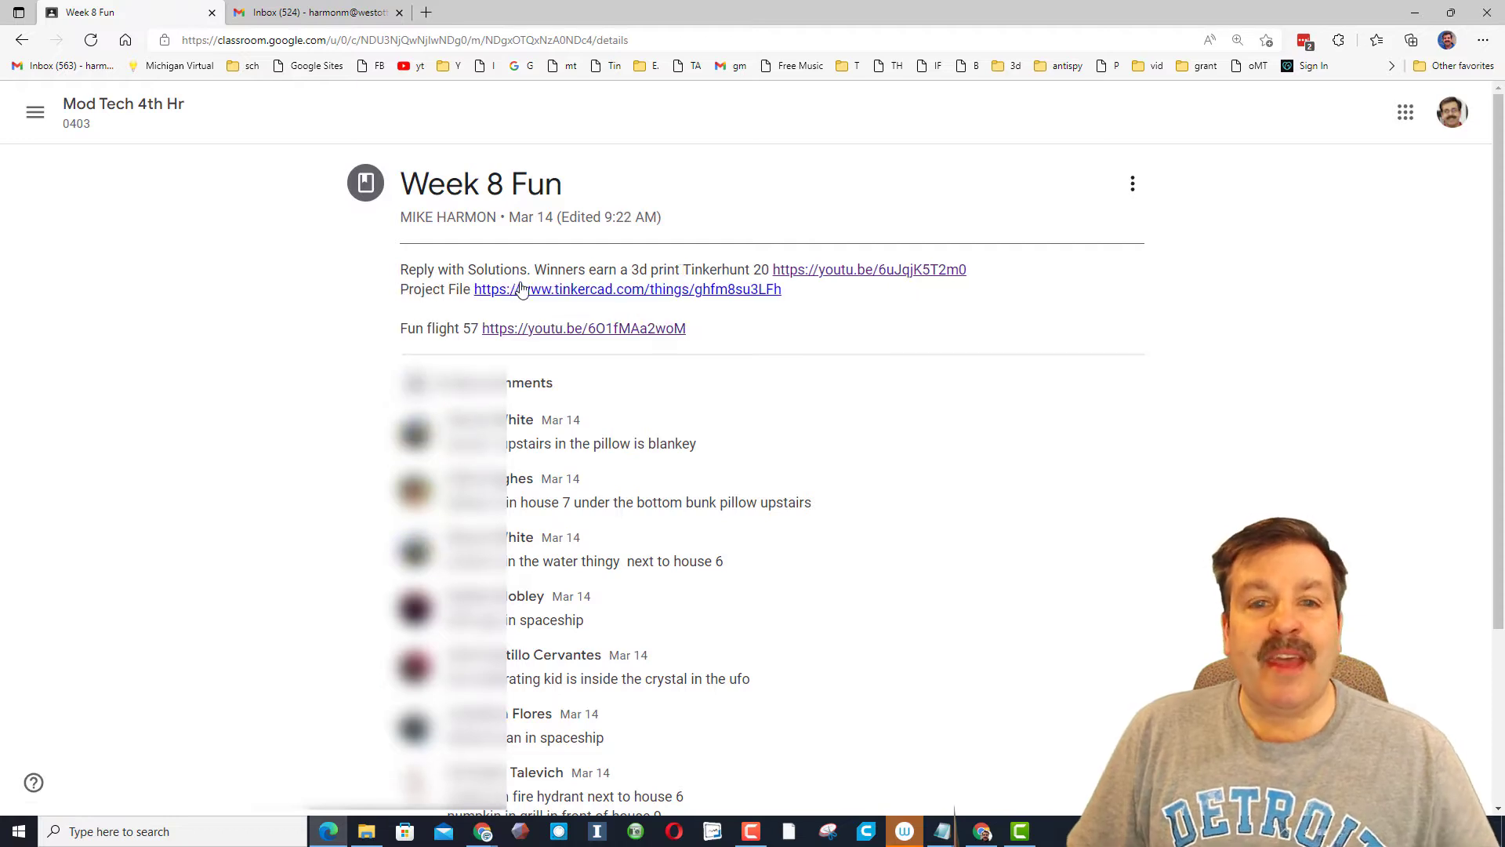
mouse_move(602, 293)
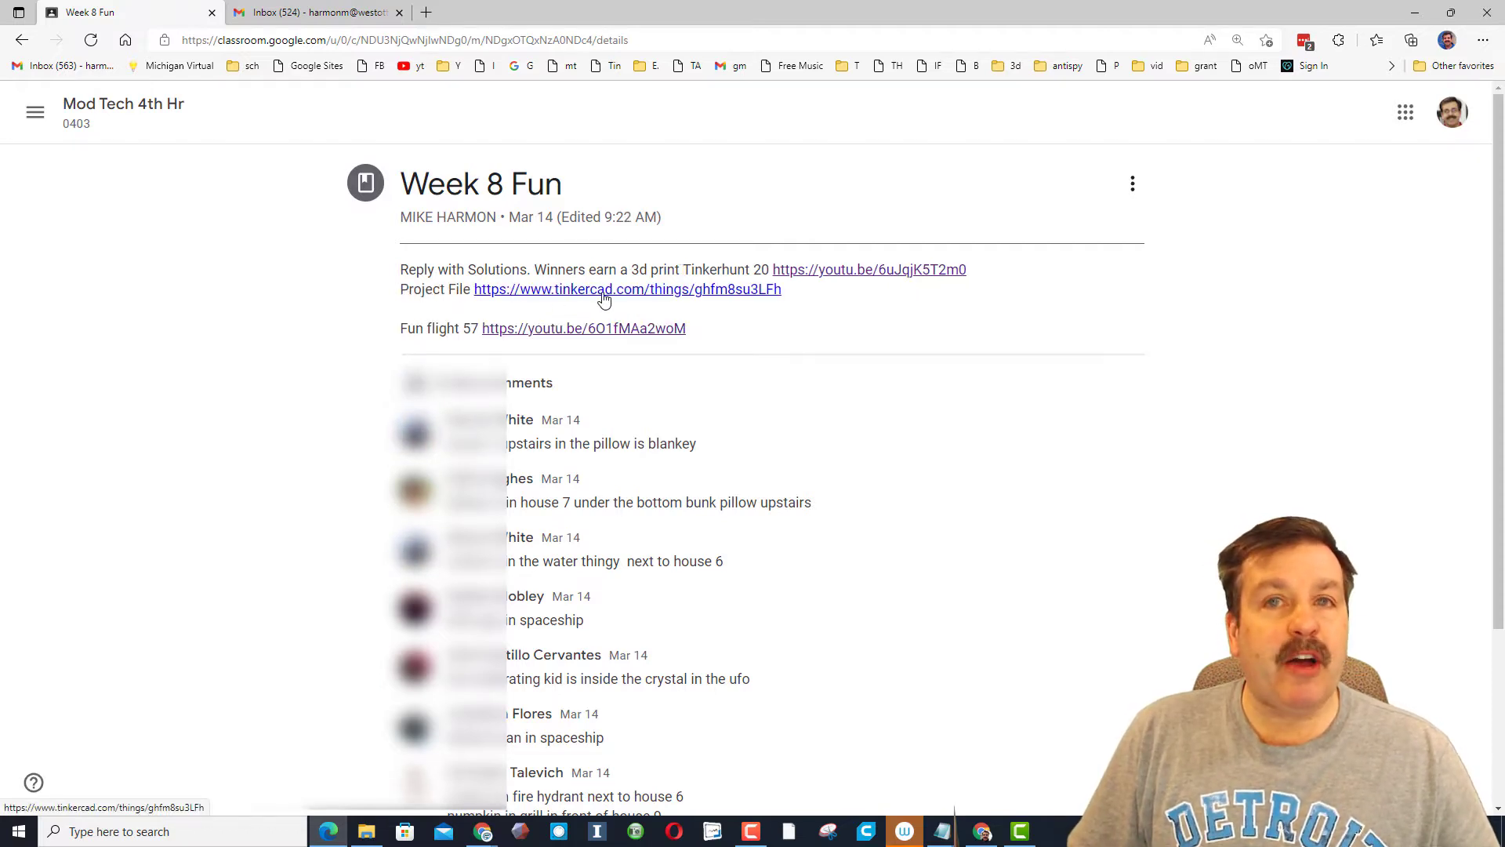
Copy and Tinker the TinkerHUNT 20 project file so a personal copy opens in the 3D editor.
click(627, 288)
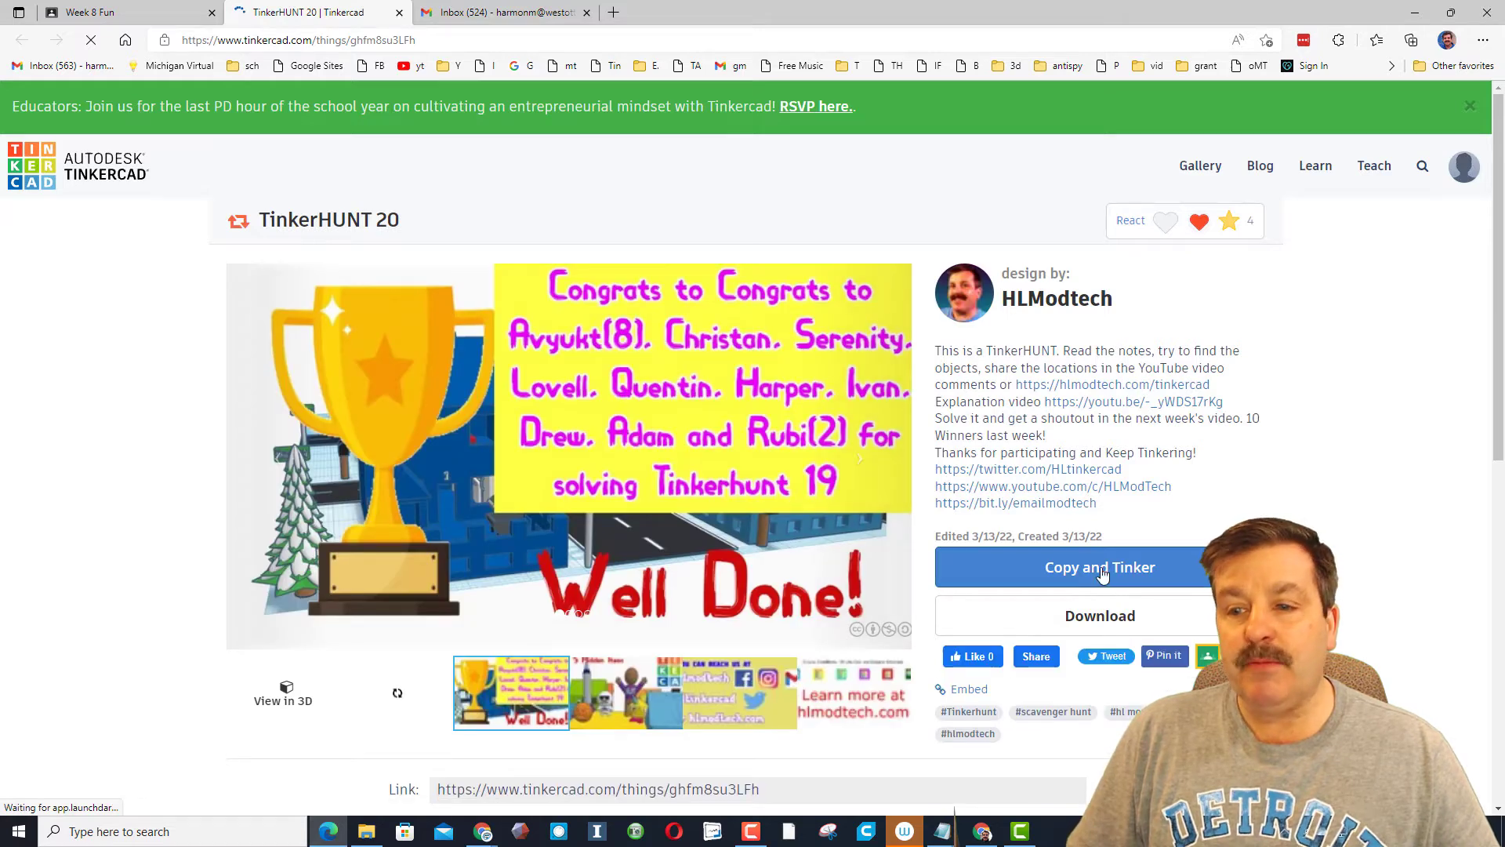
click(1099, 566)
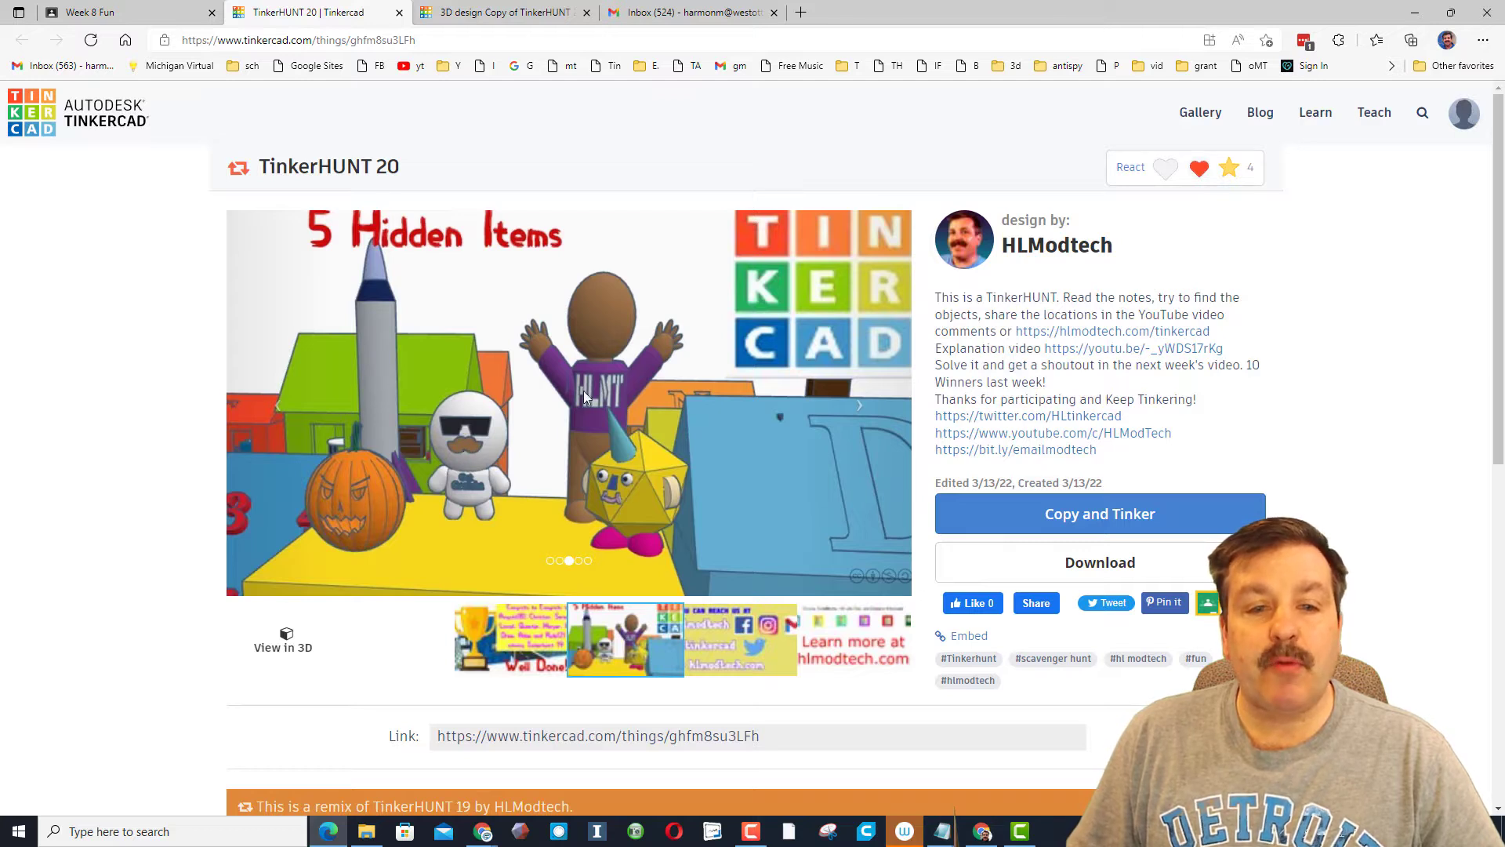
mouse_move(630, 493)
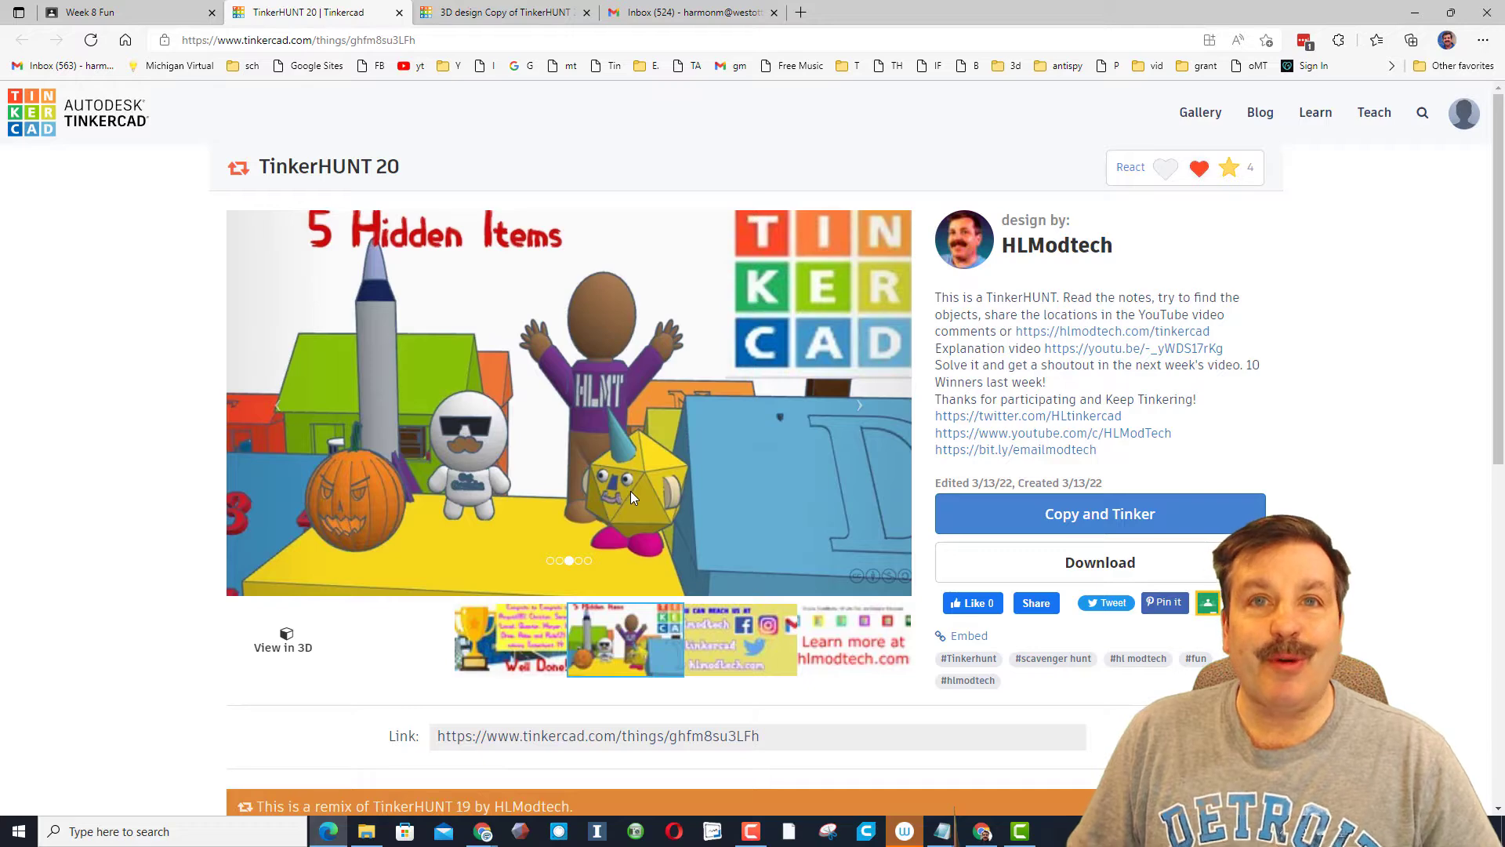
click(1099, 514)
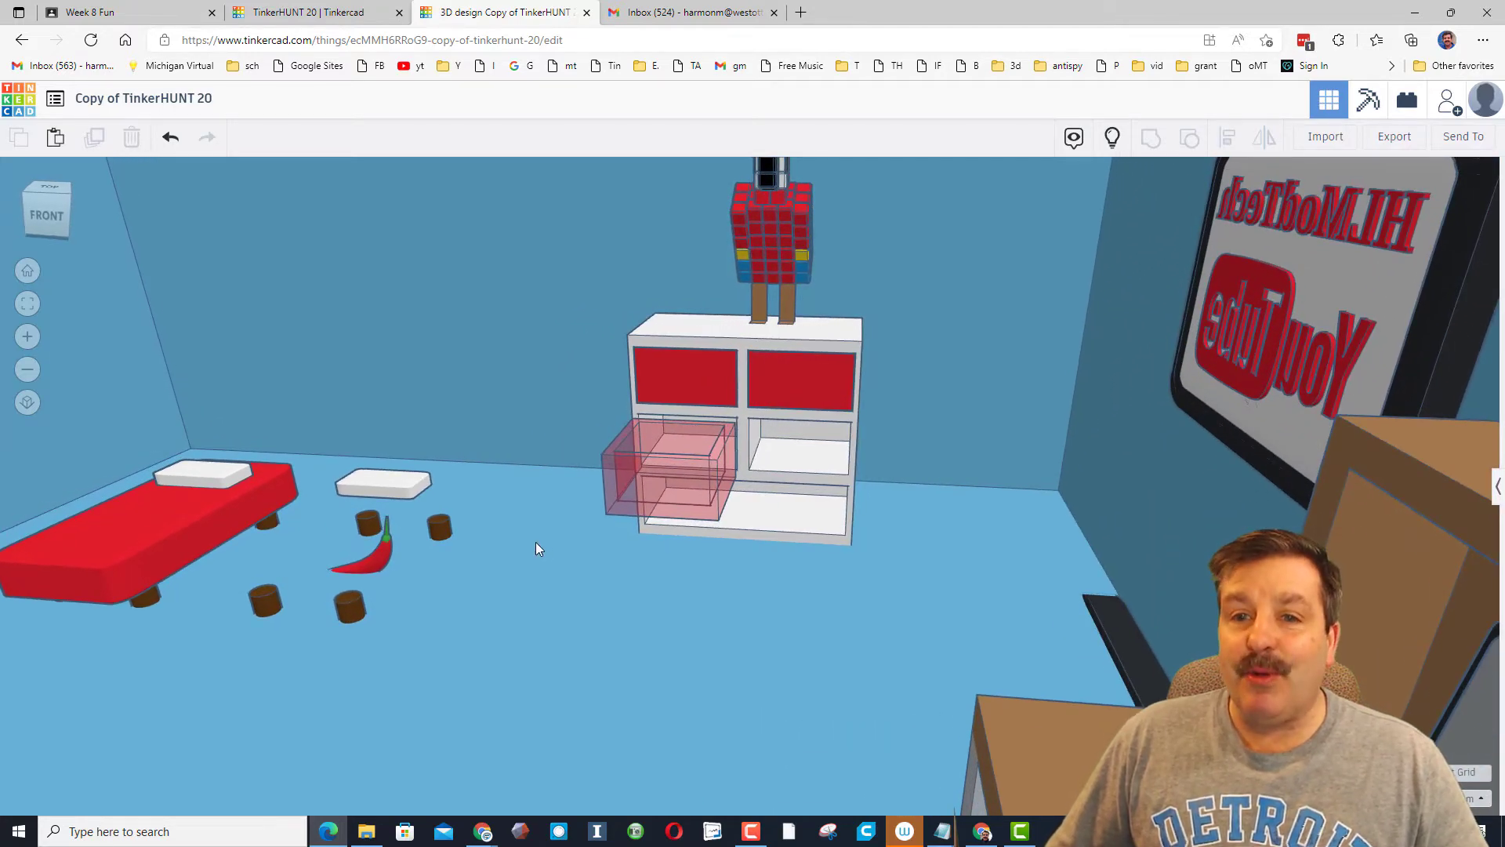
Return to the Week 8 Fun post in Google Classroom after viewing the copied scene.
click(91, 11)
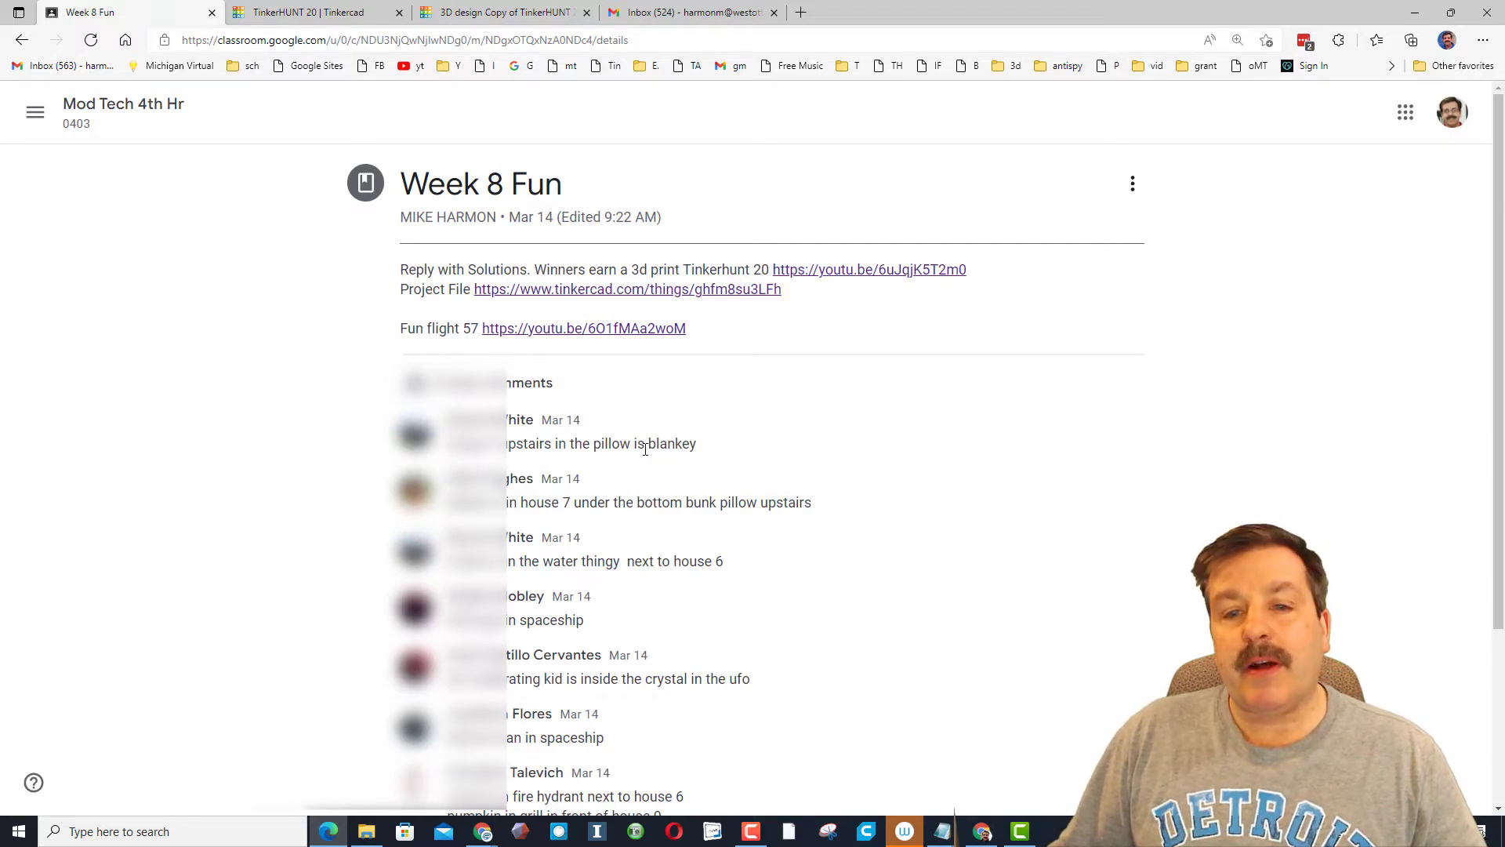
Scroll through the students' solution comments, then show the hlmodtech.com/tinkercad TinkerHUNT list.
scroll(down, 3)
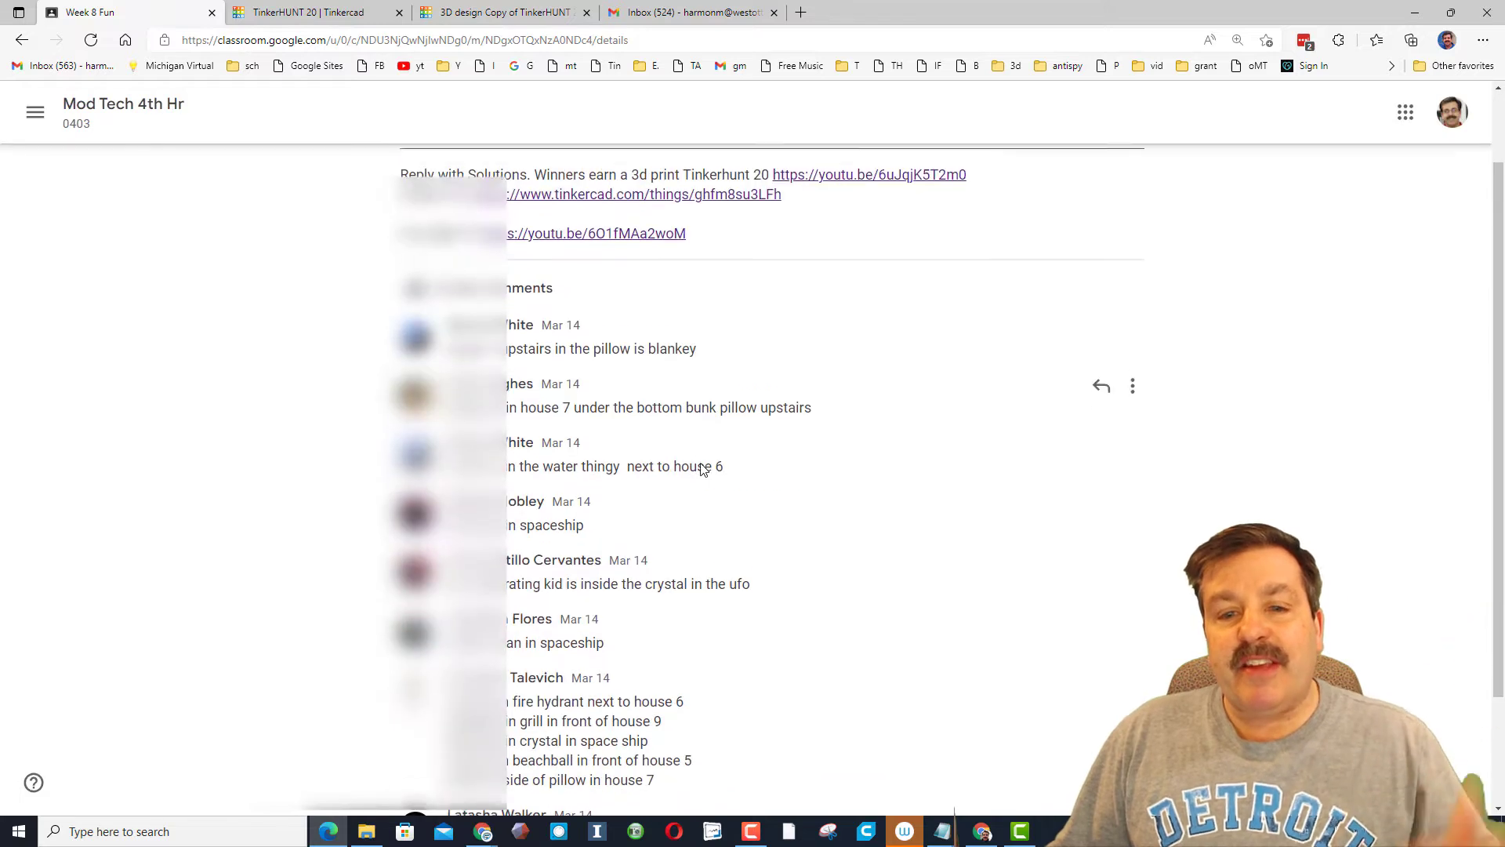
scroll(down, 3)
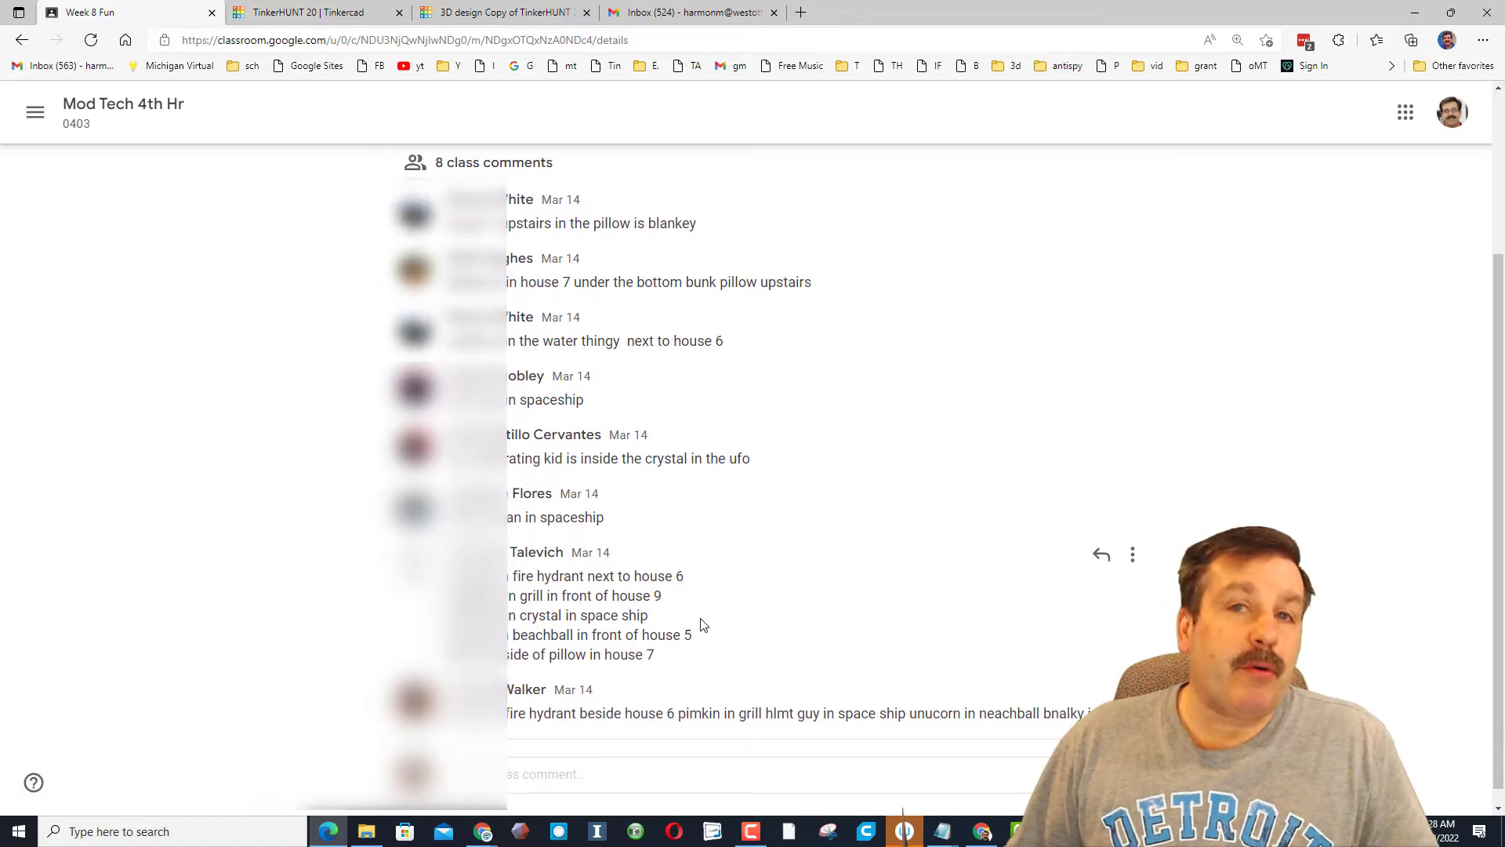
click(288, 12)
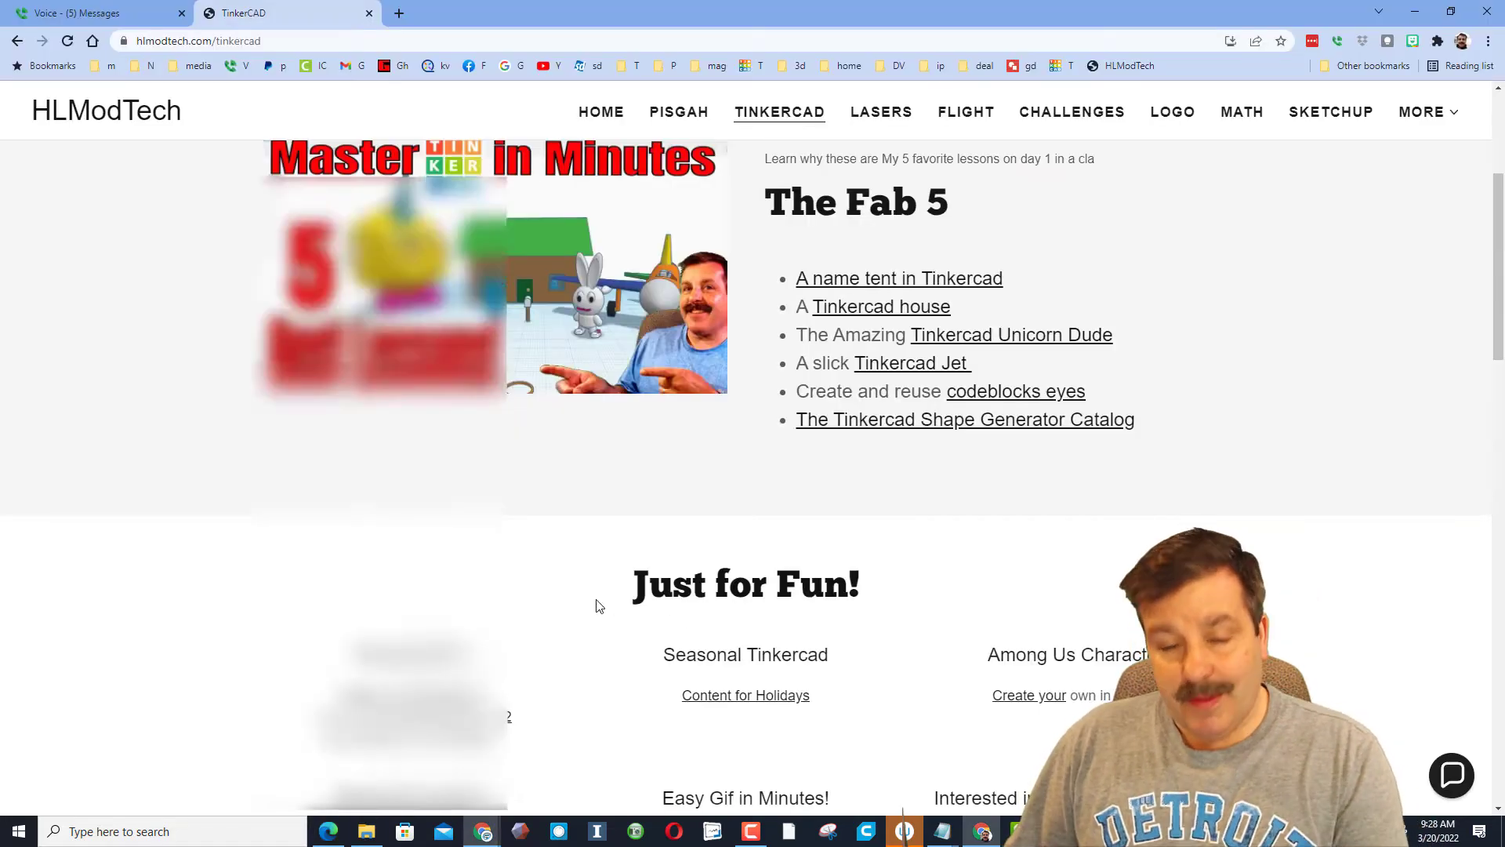
click(1450, 776)
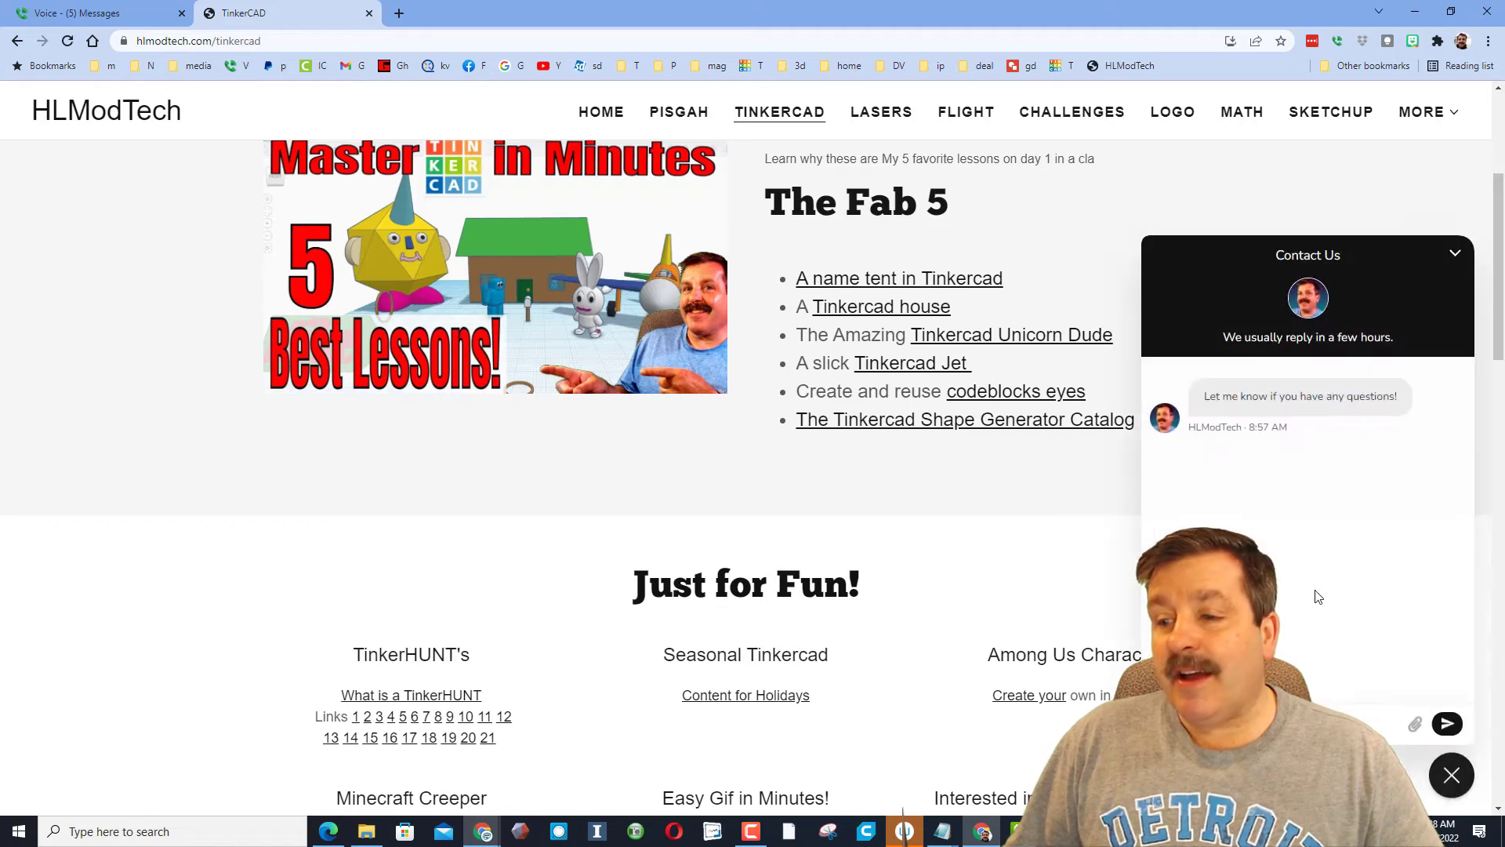